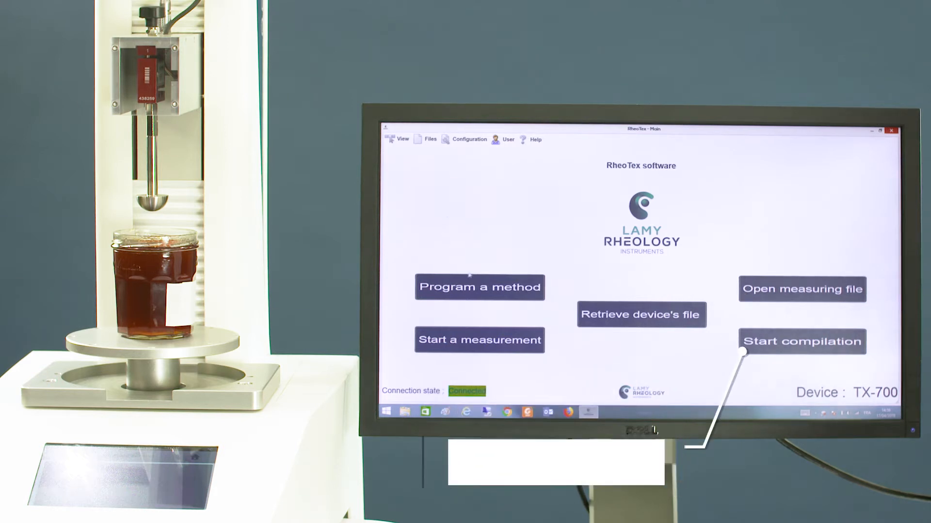
Step: Choose to program a method and select the Compression Relaxation Tensile type
{"action": "left_click", "coordinate": [479, 287]}
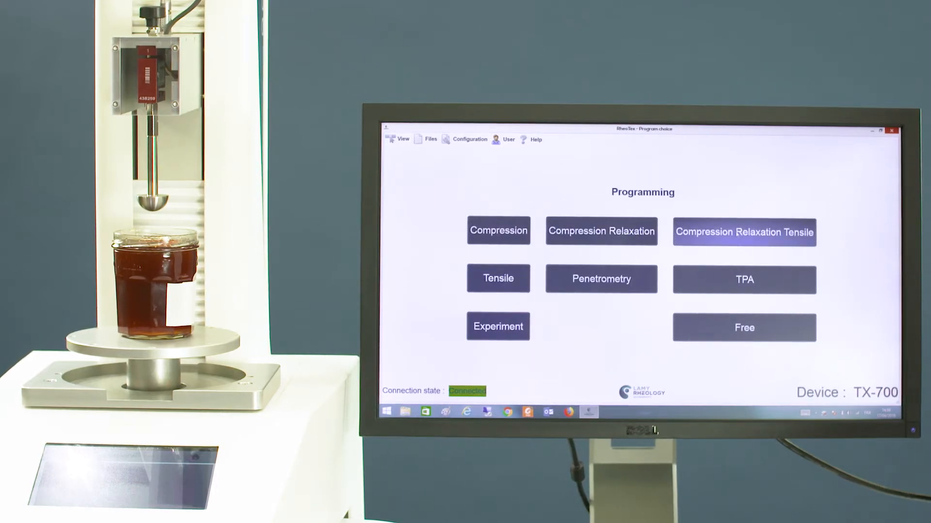
{"action": "left_click", "coordinate": [743, 232]}
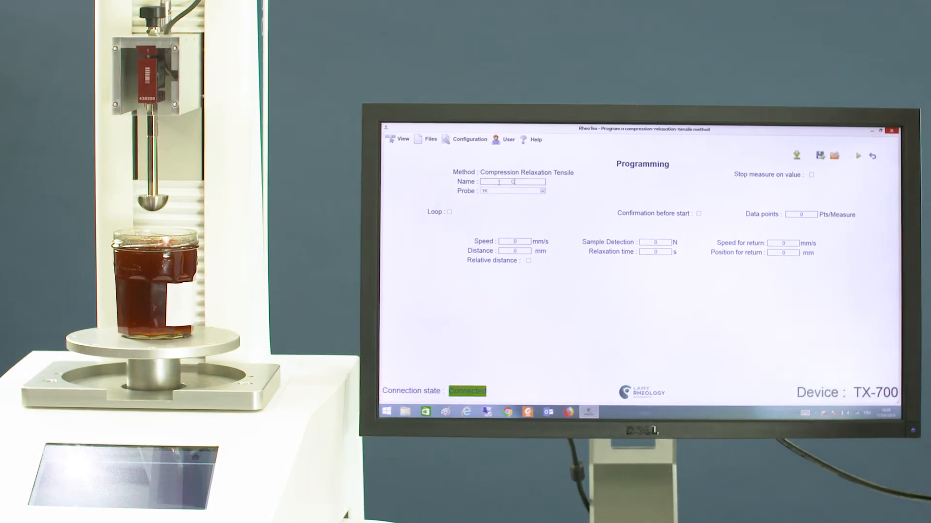
Step: Name the method CRT, select the DS30 probe, and require confirmation before start
{"action": "type", "text": "CRT"}
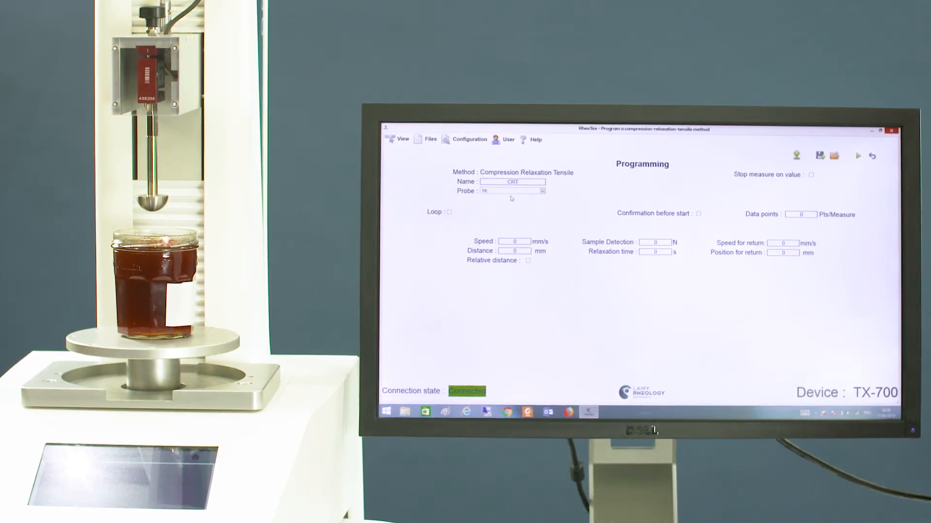
{"action": "left_click", "coordinate": [541, 191]}
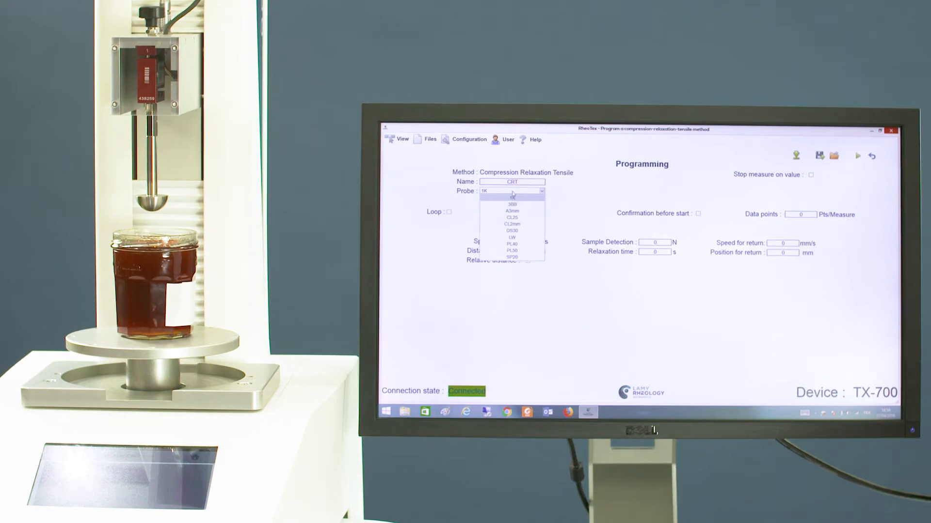
{"action": "left_click", "coordinate": [511, 230]}
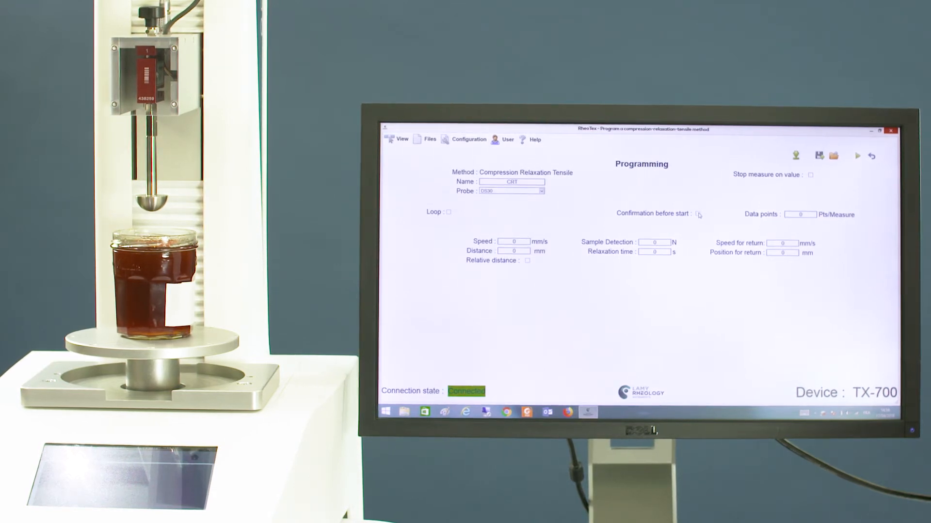
{"action": "left_click", "coordinate": [698, 214]}
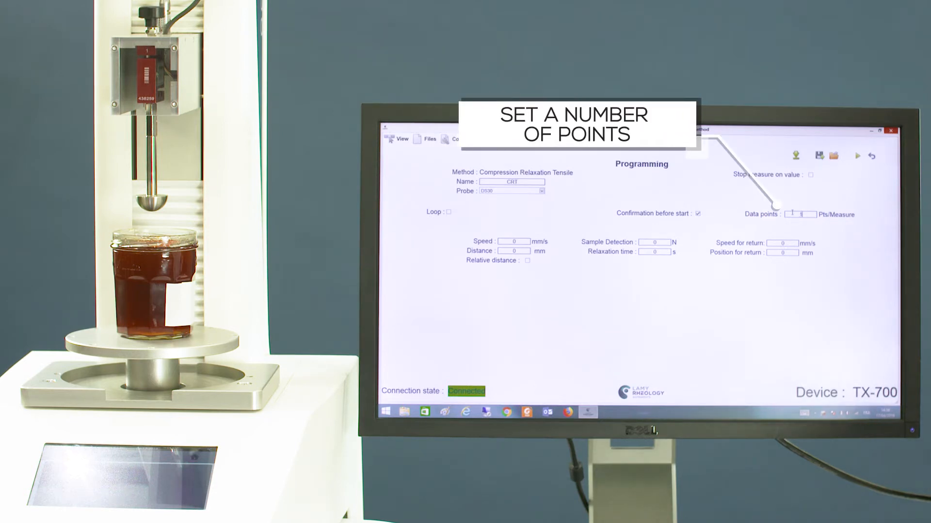
Step: Fill in 100 data points and the remaining test parameters with values 10, 1 and 20
{"action": "type", "text": "100"}
{"action": "left_click", "coordinate": [514, 241]}
{"action": "type", "text": ".5"}
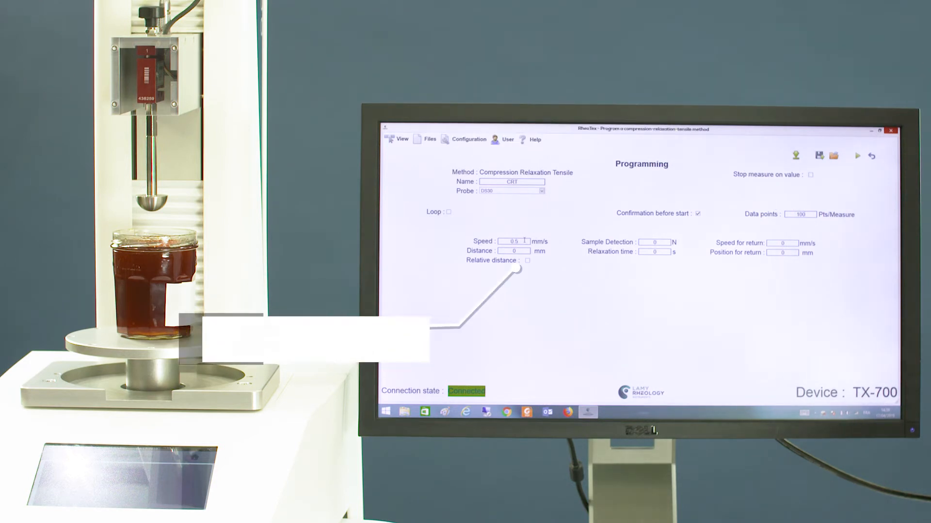
{"action": "type", "text": "10"}
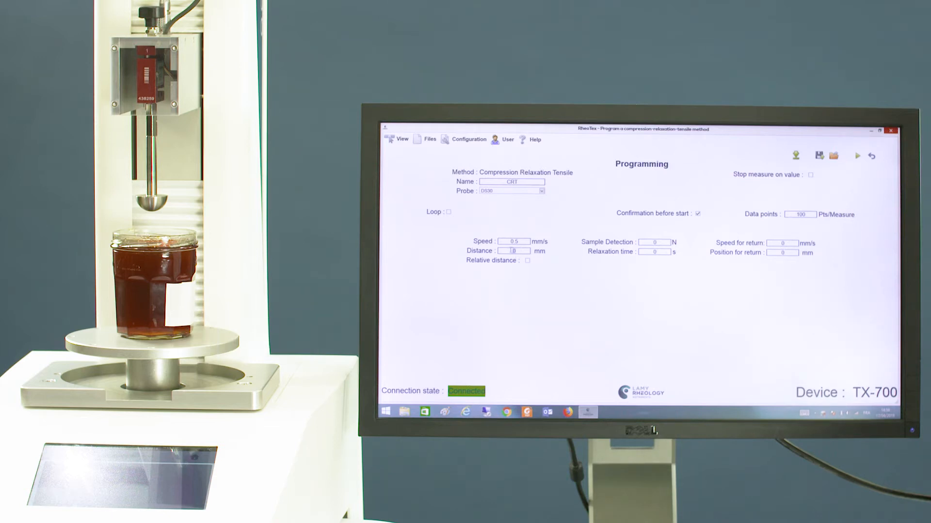
{"action": "type", "text": "1"}
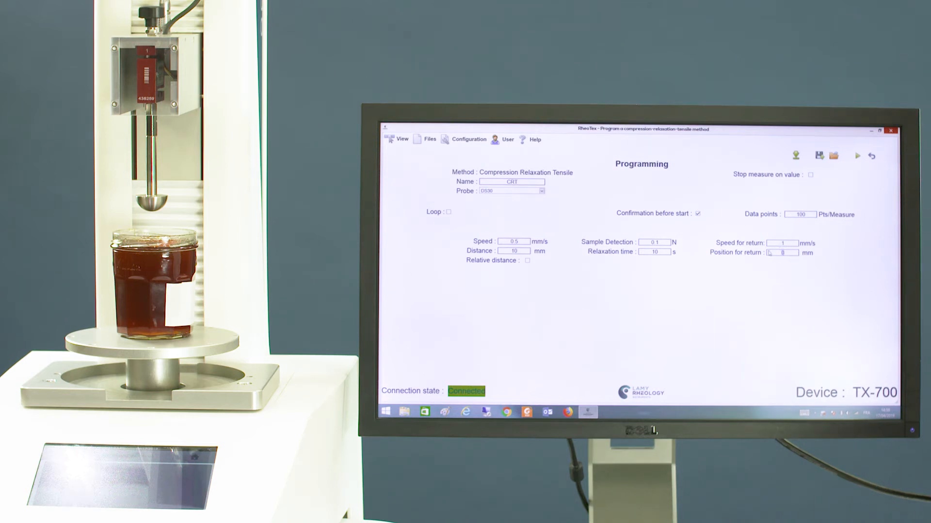
{"action": "type", "text": "20"}
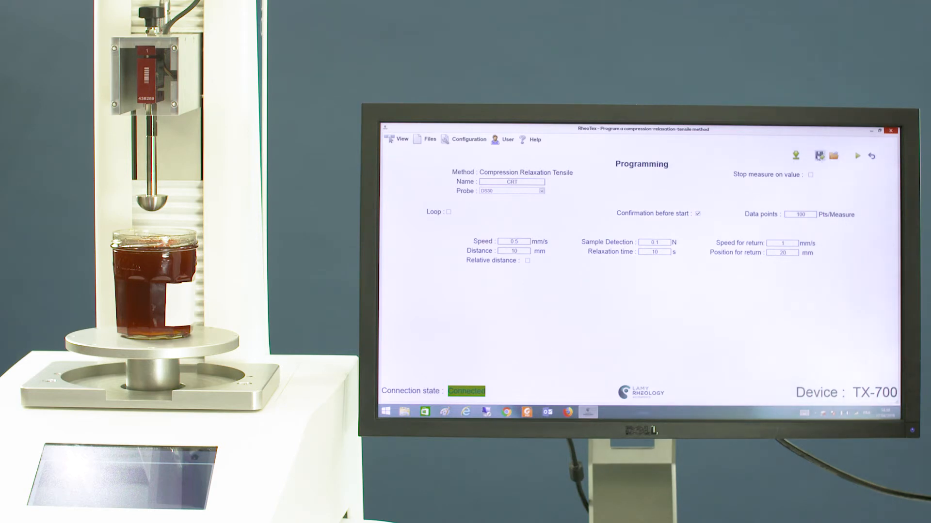
Step: Save the CRT method and confirm overwriting the existing one
{"action": "left_click", "coordinate": [820, 155]}
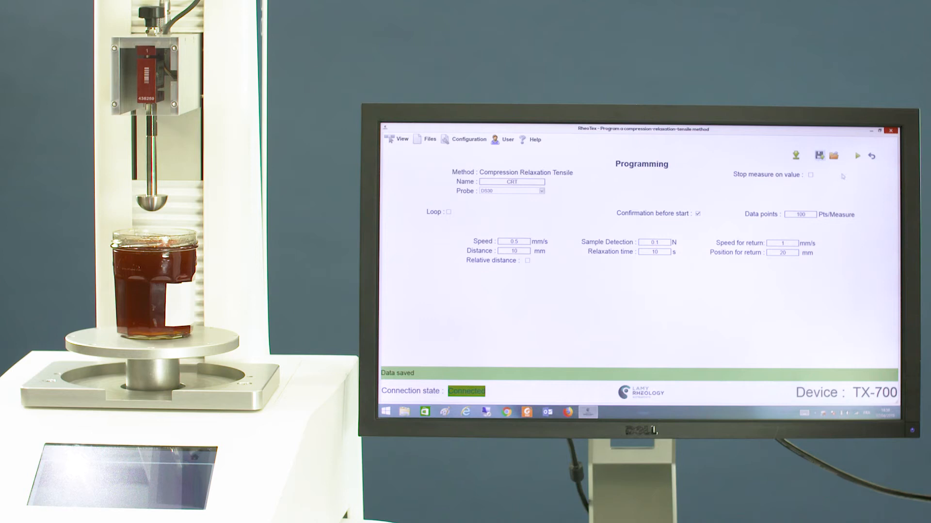
{"action": "mouse_move", "coordinate": [857, 155]}
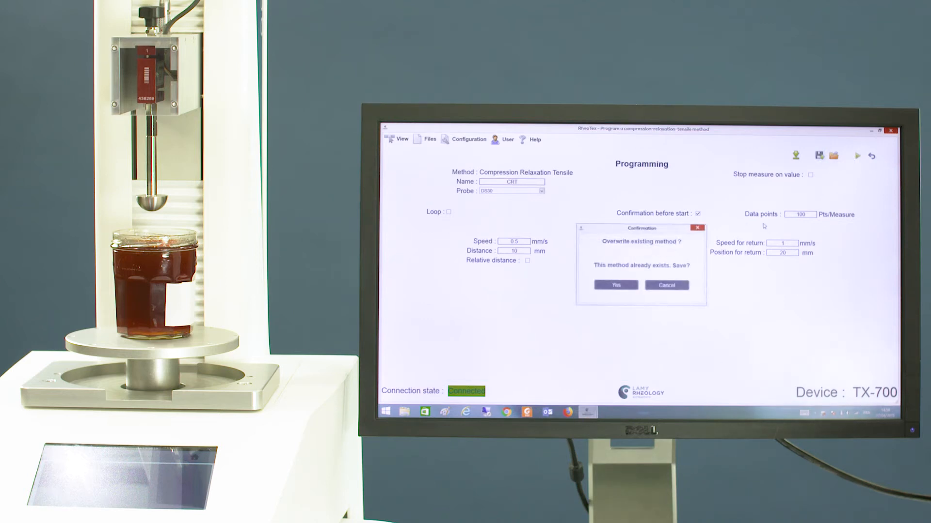
{"action": "left_click", "coordinate": [616, 285]}
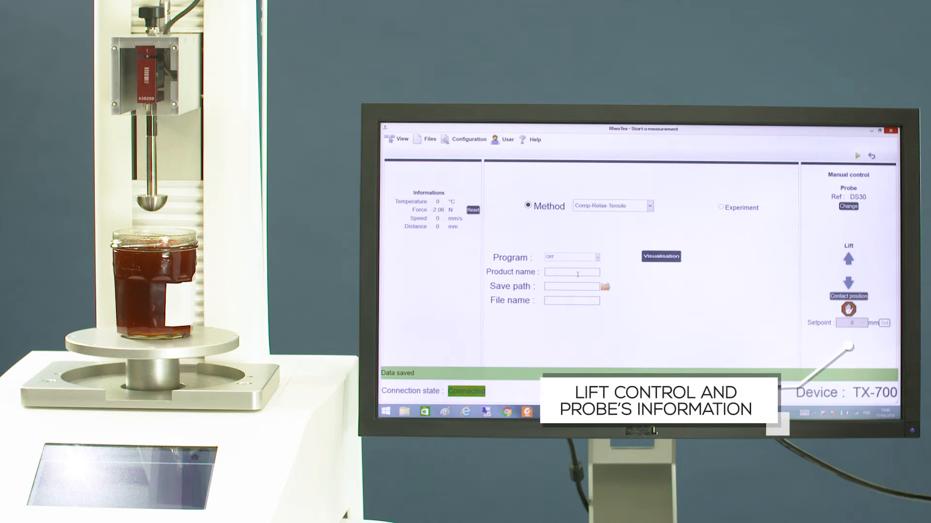
Step: Enter product name GEL and file name CRT GEL for the measurement
{"action": "type", "text": "GEL"}
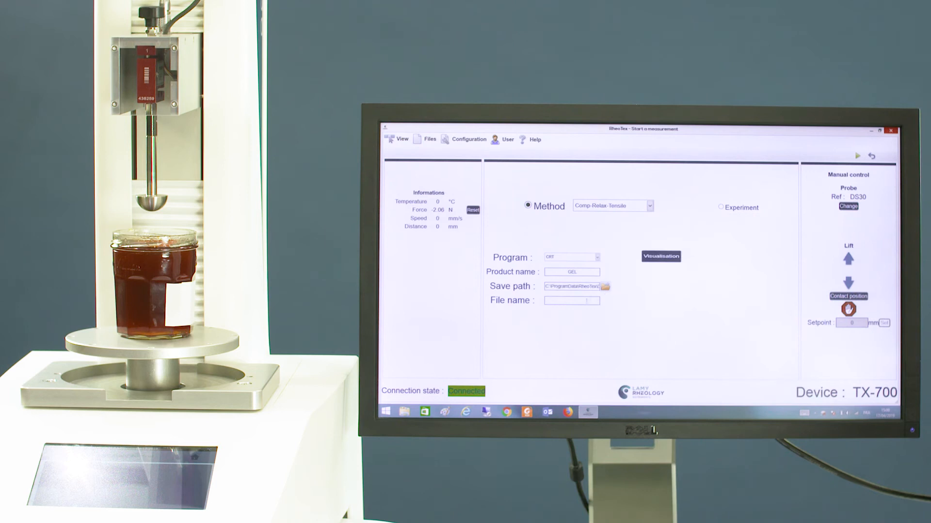
{"action": "left_click", "coordinate": [571, 301]}
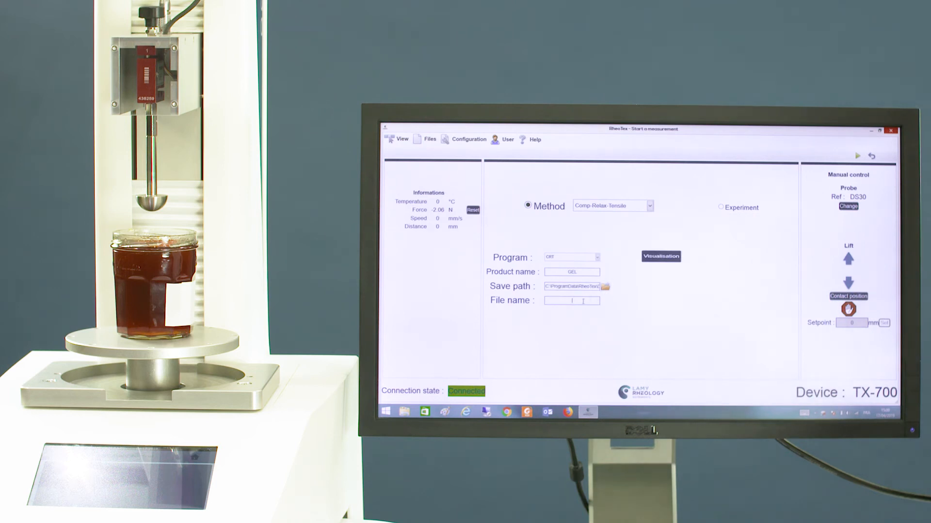
{"action": "type", "text": "CRT d"}
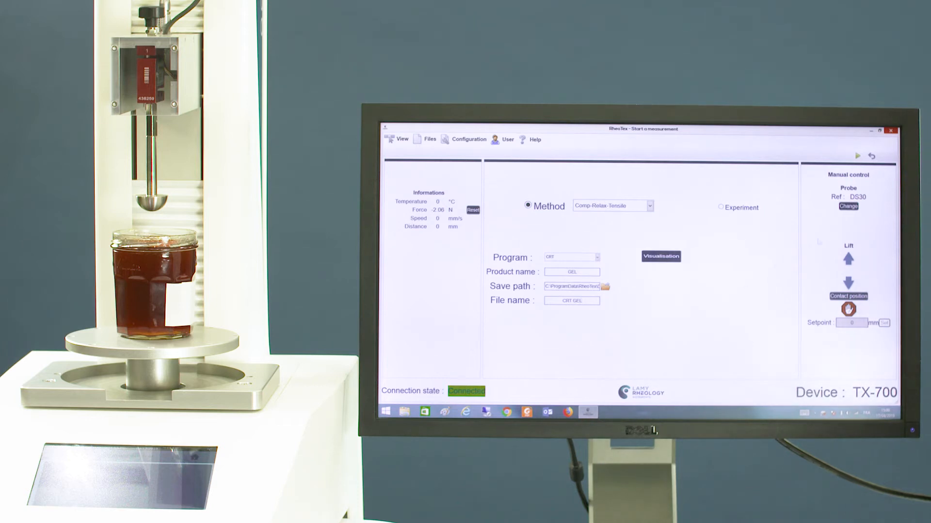
Step: Choose DS30 from the measuring systems list and confirm it
{"action": "left_click", "coordinate": [848, 207]}
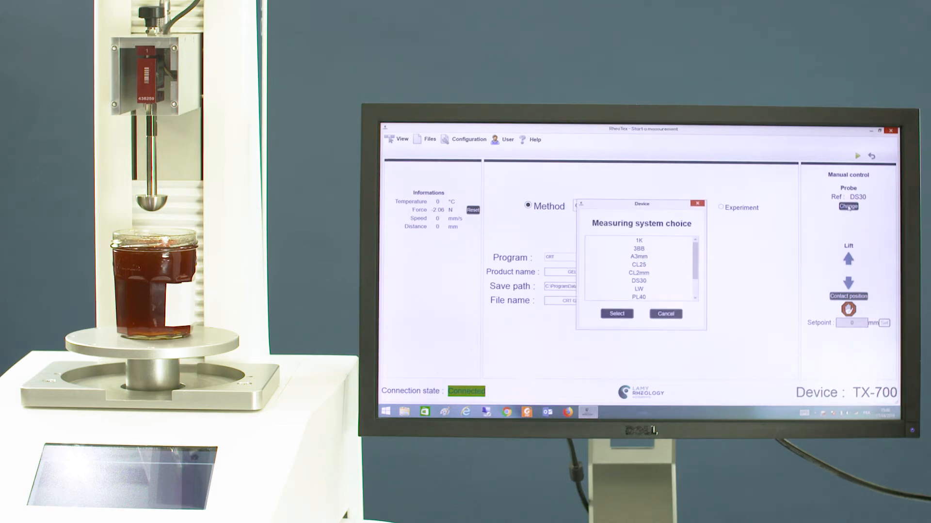
{"action": "left_click", "coordinate": [638, 281]}
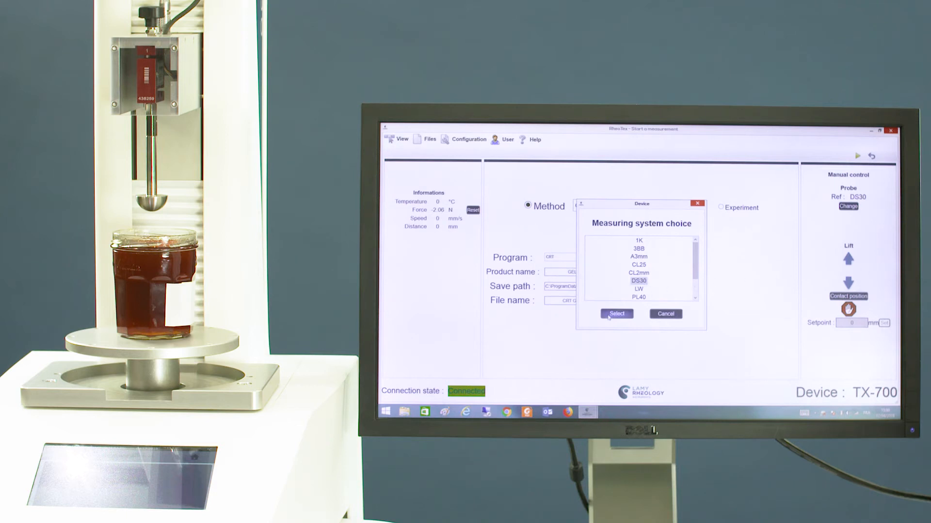
{"action": "left_click", "coordinate": [616, 313]}
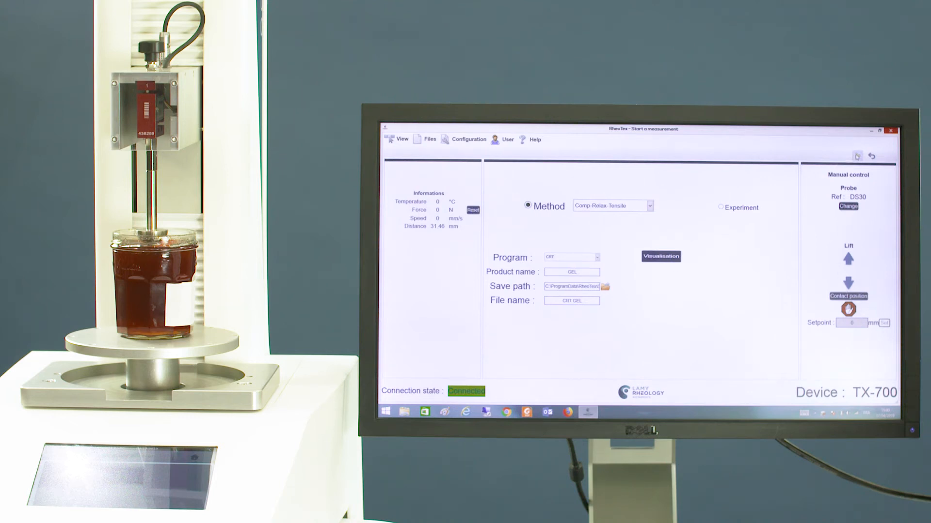
Step: Start the CRT GEL test run and confirm the launch
{"action": "left_click", "coordinate": [857, 156]}
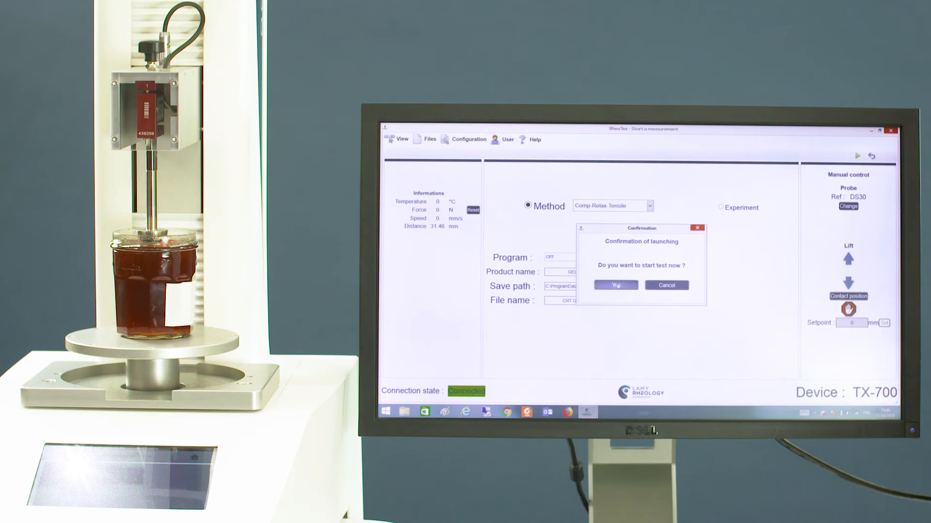
{"action": "left_click", "coordinate": [615, 285]}
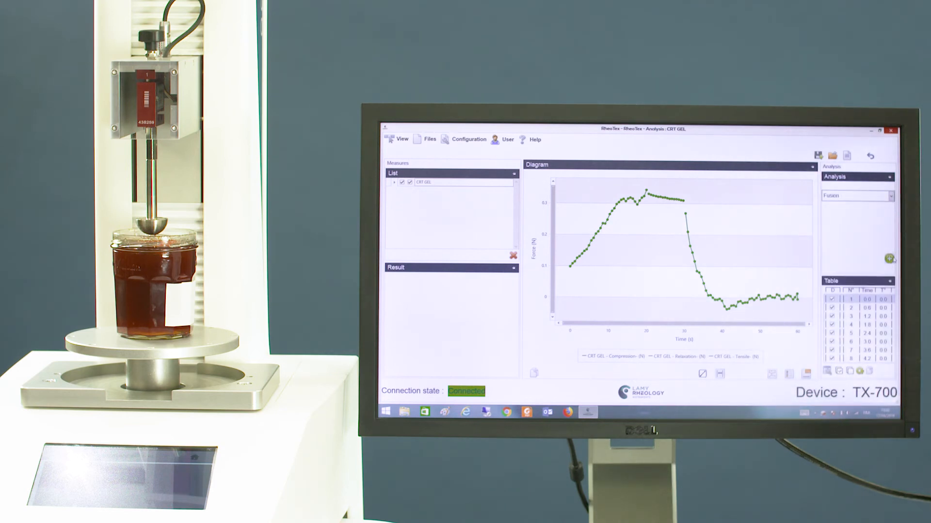
Step: Create and display the fused CRT GEL curve, apply its settings, and add a Maximum analysis
{"action": "left_click", "coordinate": [889, 256]}
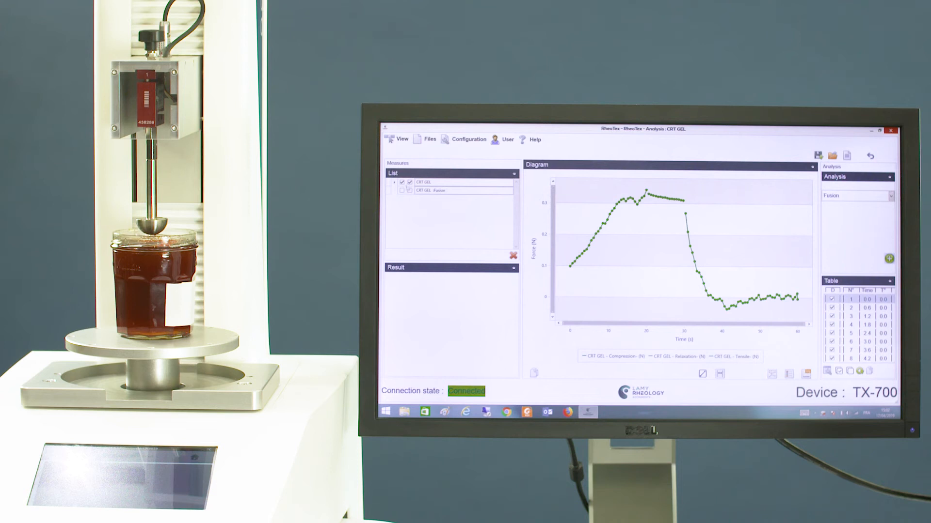
{"action": "left_click", "coordinate": [402, 190]}
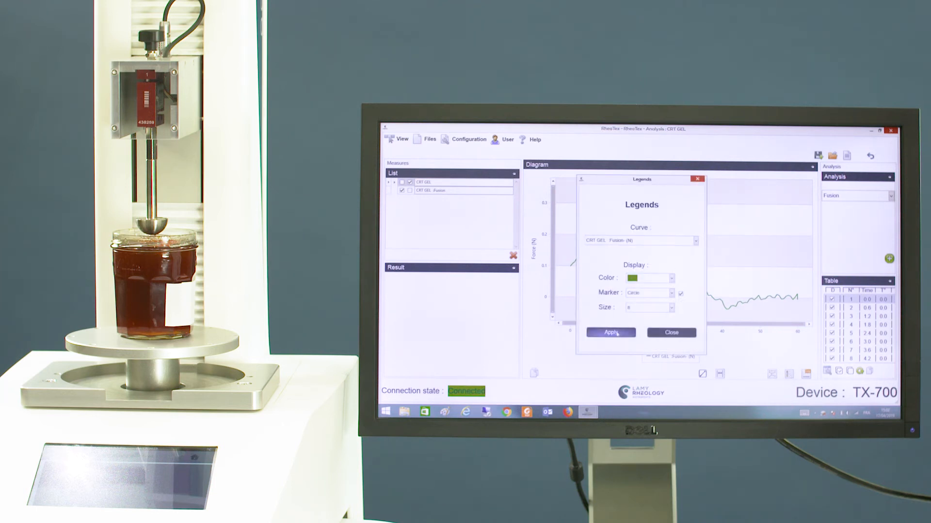
{"action": "left_click", "coordinate": [671, 333]}
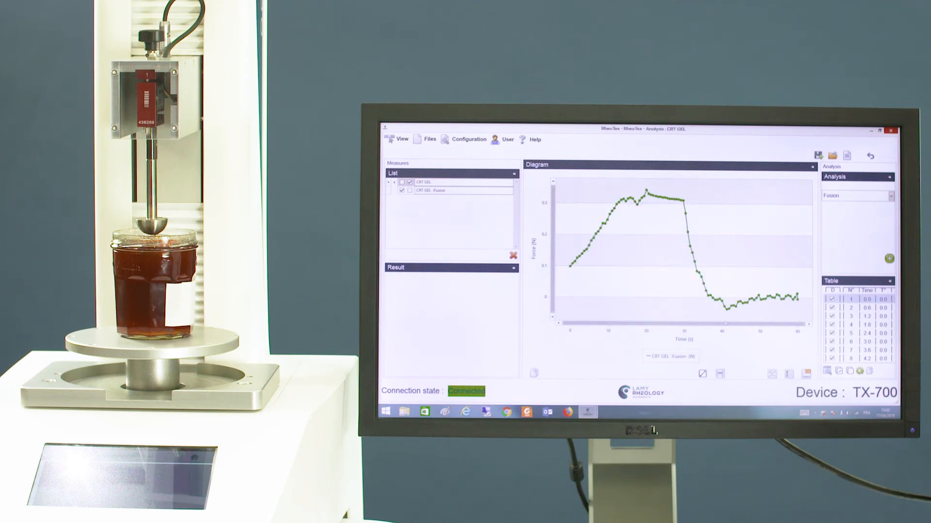
{"action": "left_click", "coordinate": [891, 196]}
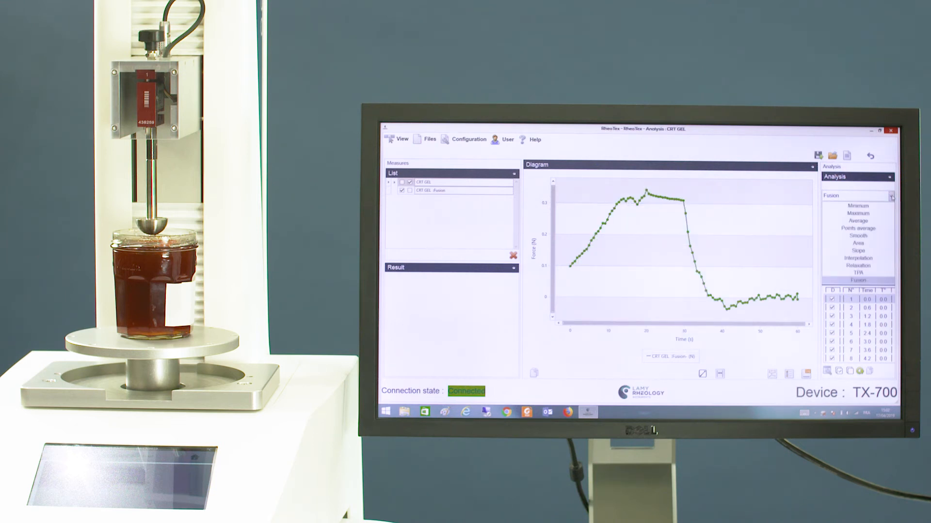
{"action": "left_click", "coordinate": [859, 229]}
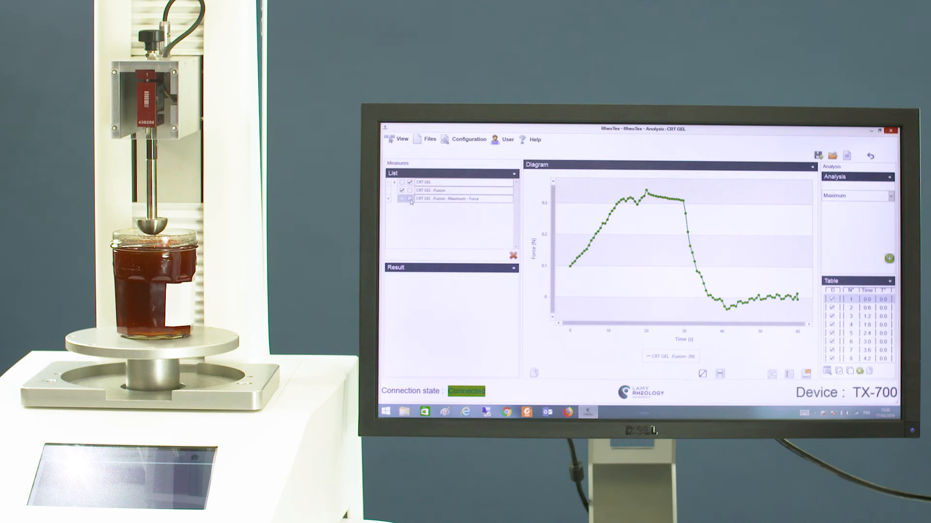
Step: Show the 0.34 N maximum, adjust the analysed time range, and display the 0.02 N/s slope
{"action": "left_click", "coordinate": [409, 198]}
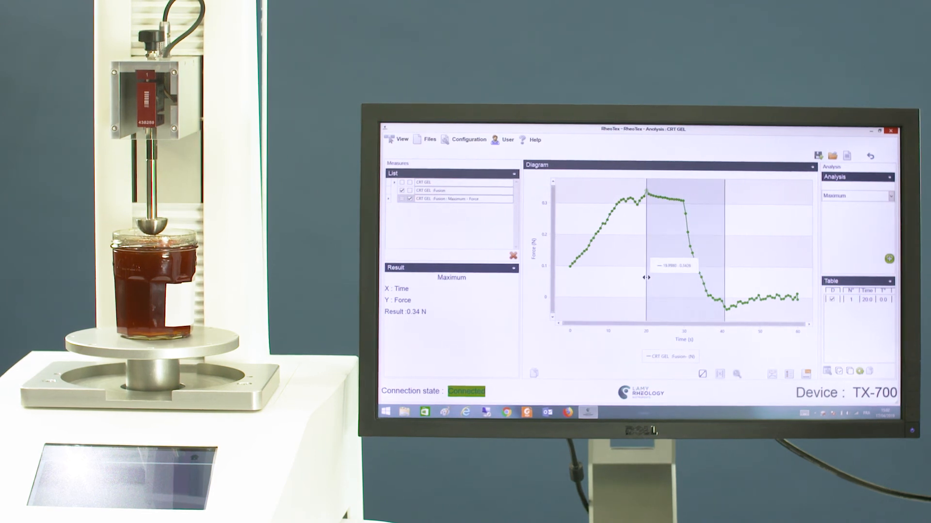
{"action": "left_click_drag", "start_coordinate": [647, 277], "coordinate": [631, 277]}
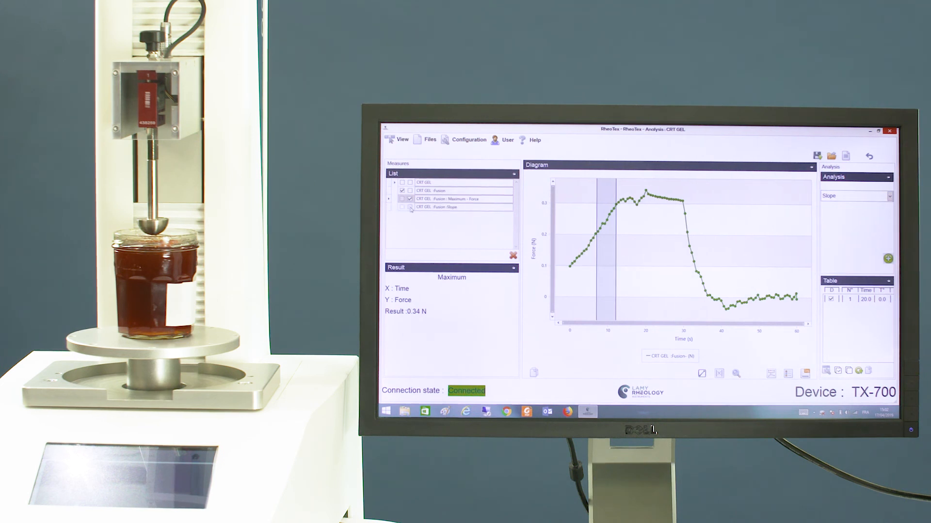
{"action": "left_click", "coordinate": [410, 206]}
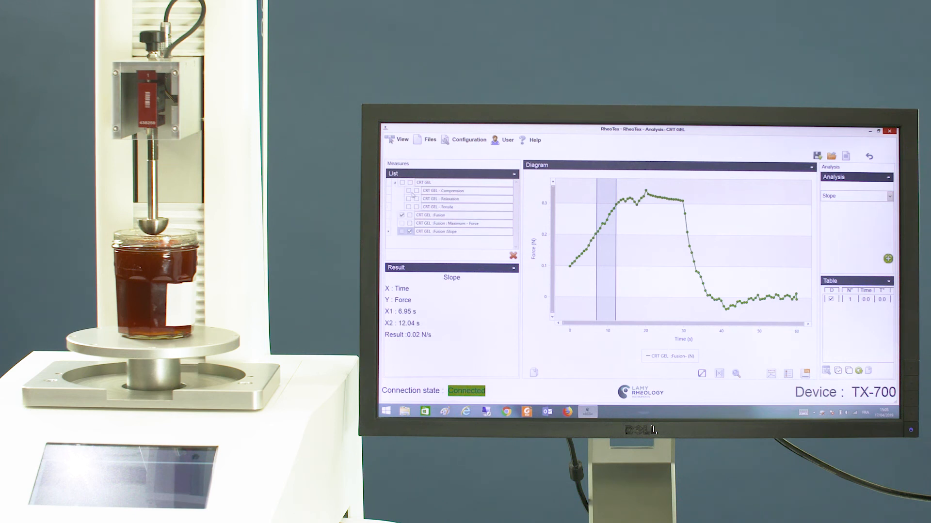
Step: Hide the CRT GEL Fusion curve and tick CRT GEL to show the phase curves
{"action": "left_click", "coordinate": [402, 215]}
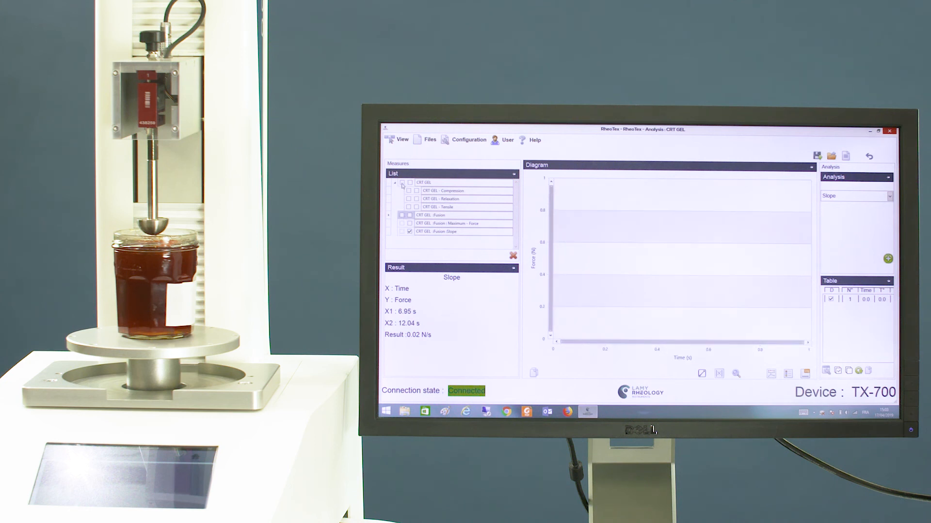
{"action": "mouse_move", "coordinate": [402, 189]}
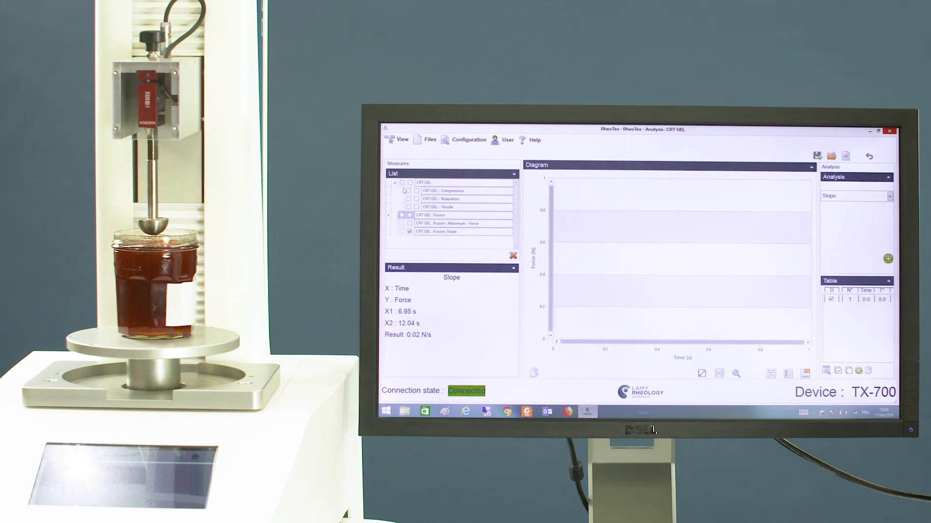
{"action": "left_click", "coordinate": [402, 182]}
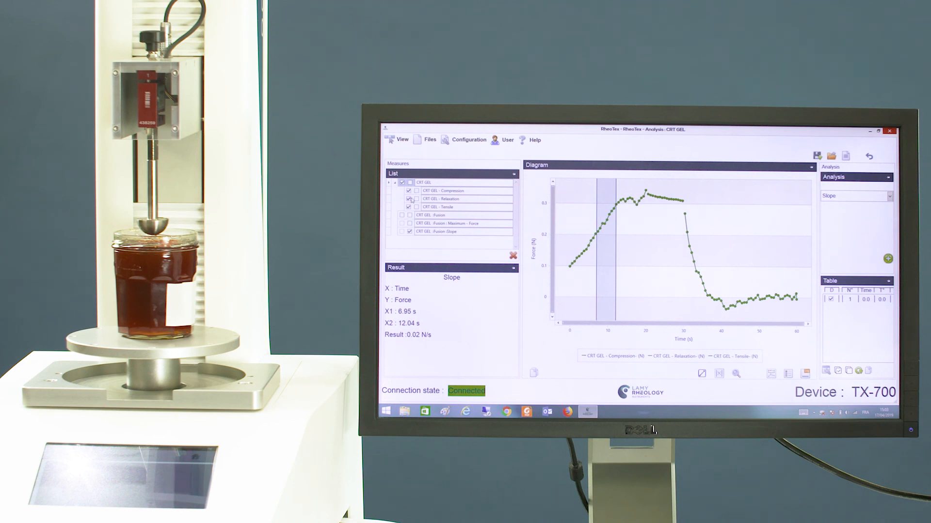
{"action": "left_click", "coordinate": [409, 206]}
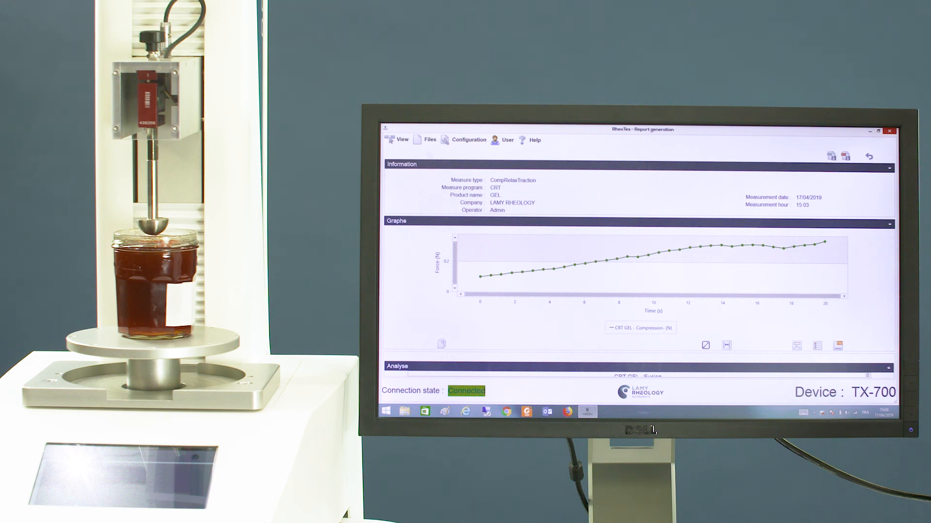
Step: Select Main from the View menu to return to the home screen
{"action": "left_click", "coordinate": [402, 139]}
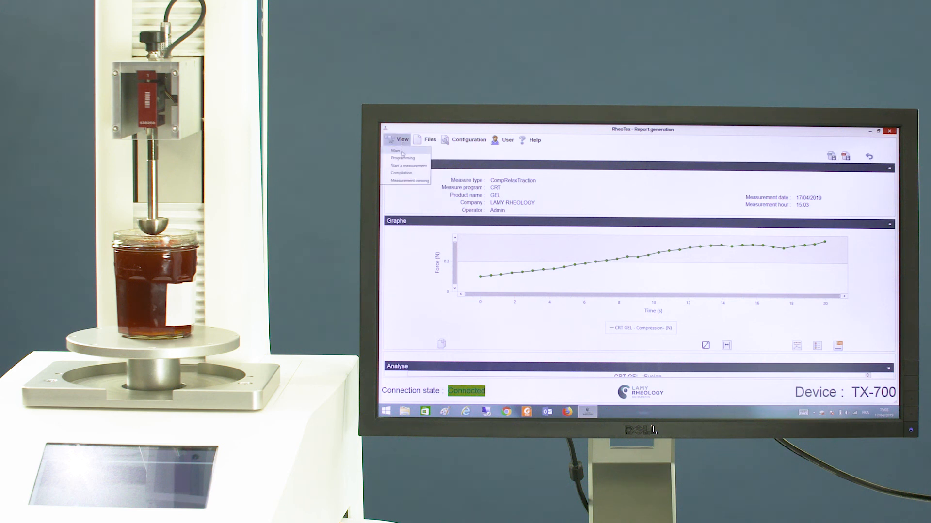
{"action": "left_click", "coordinate": [395, 150]}
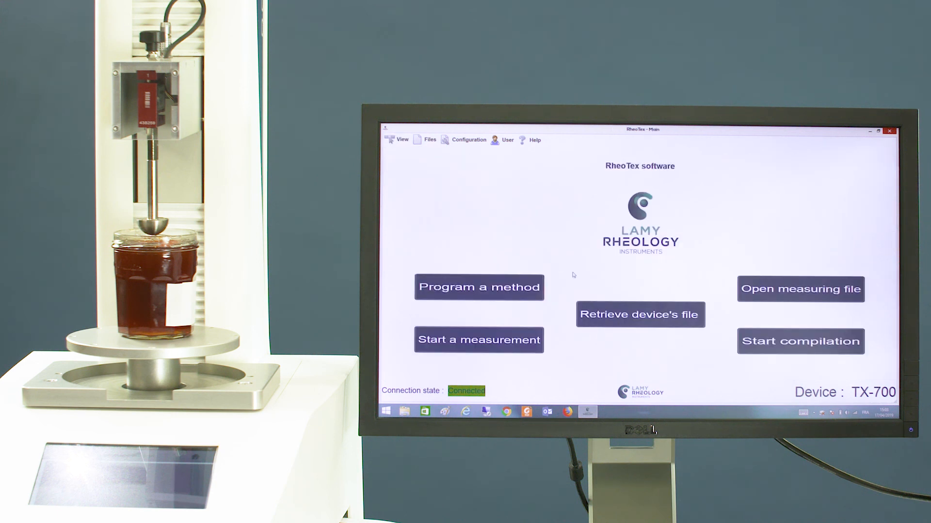